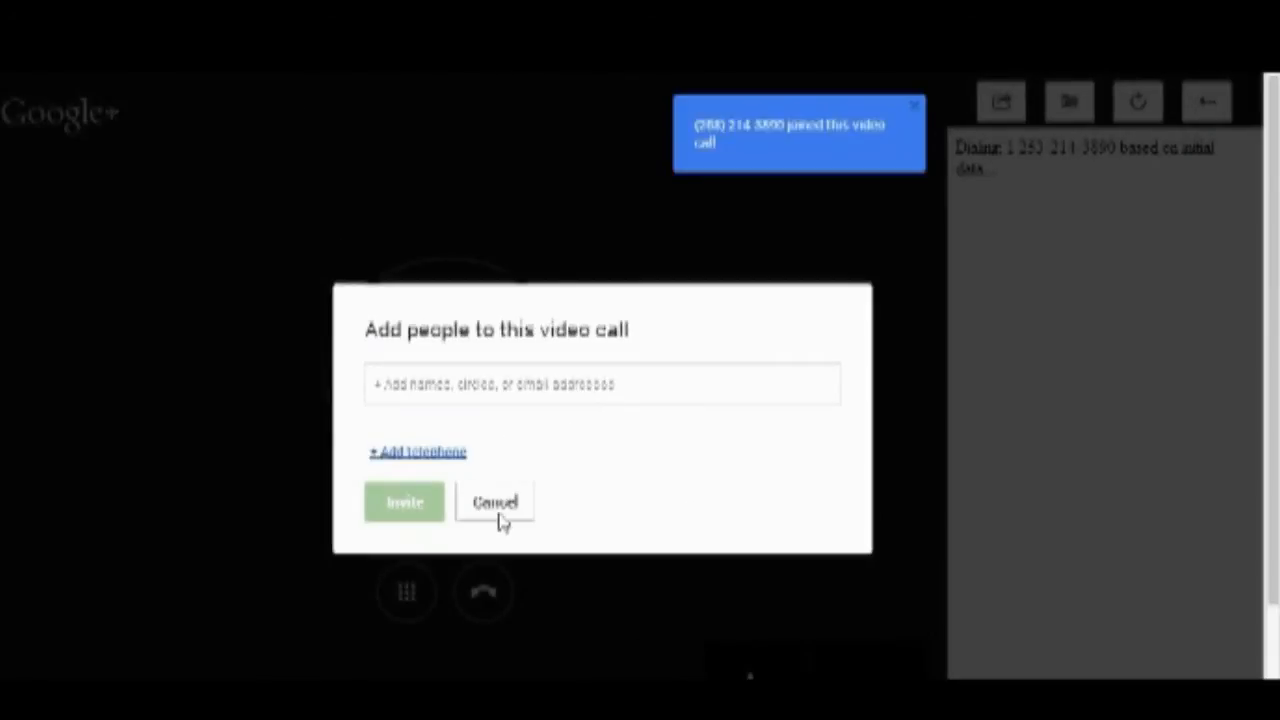
Step: Cancel the 'Add people to this video call' dialog, returning to the connected phone call
left_click(494, 502)
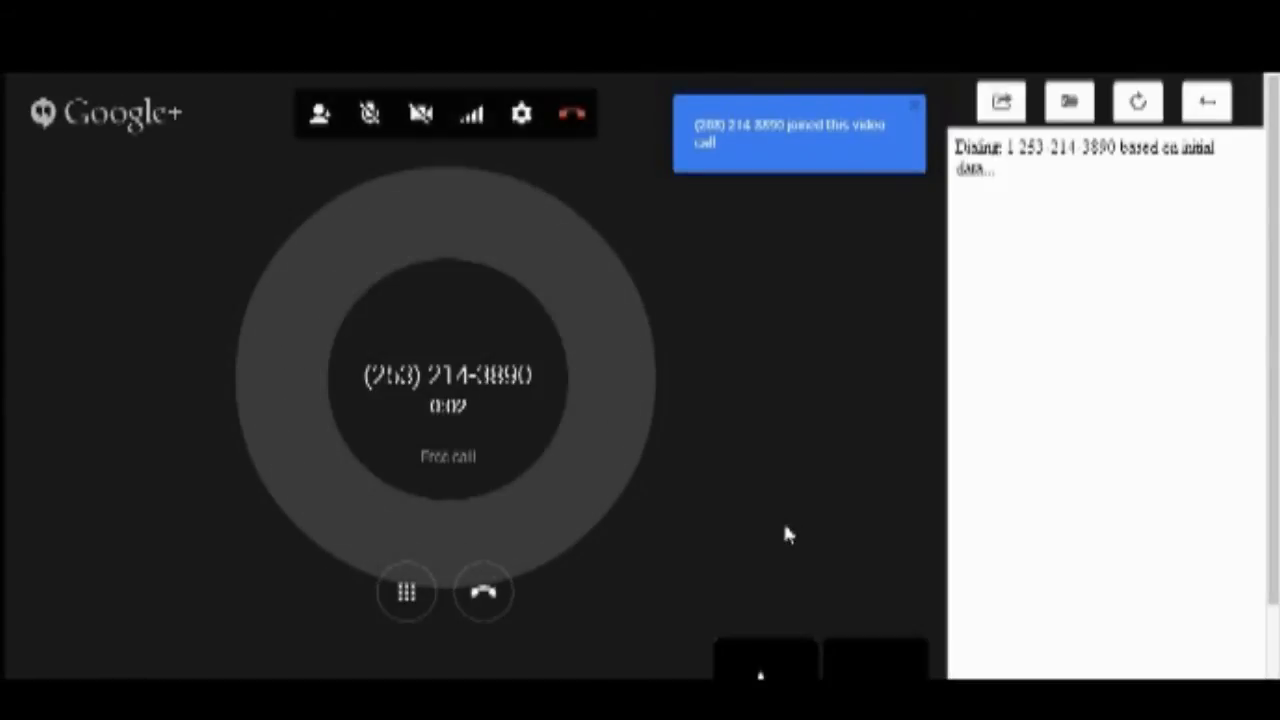